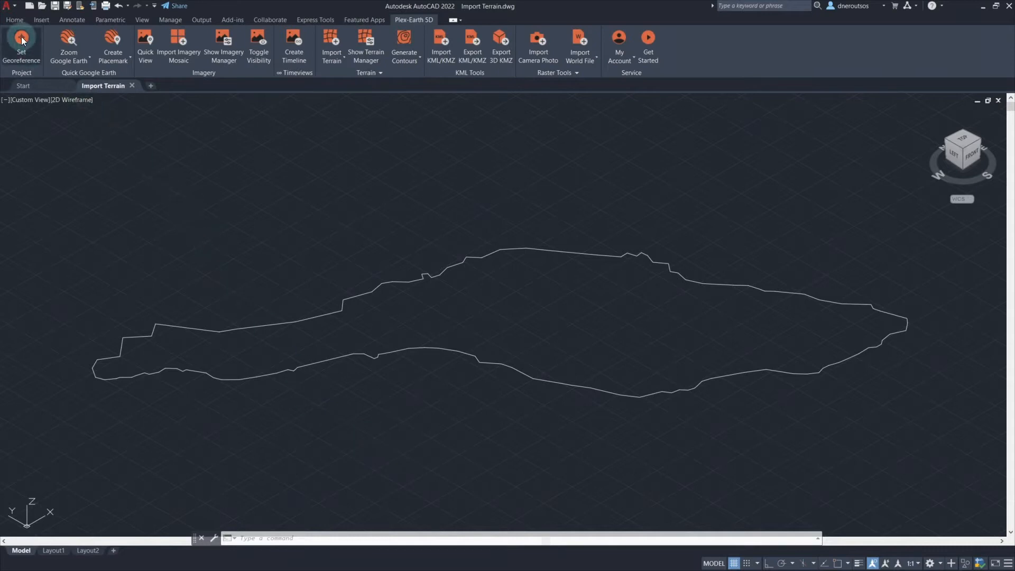
mouse_move(21, 40)
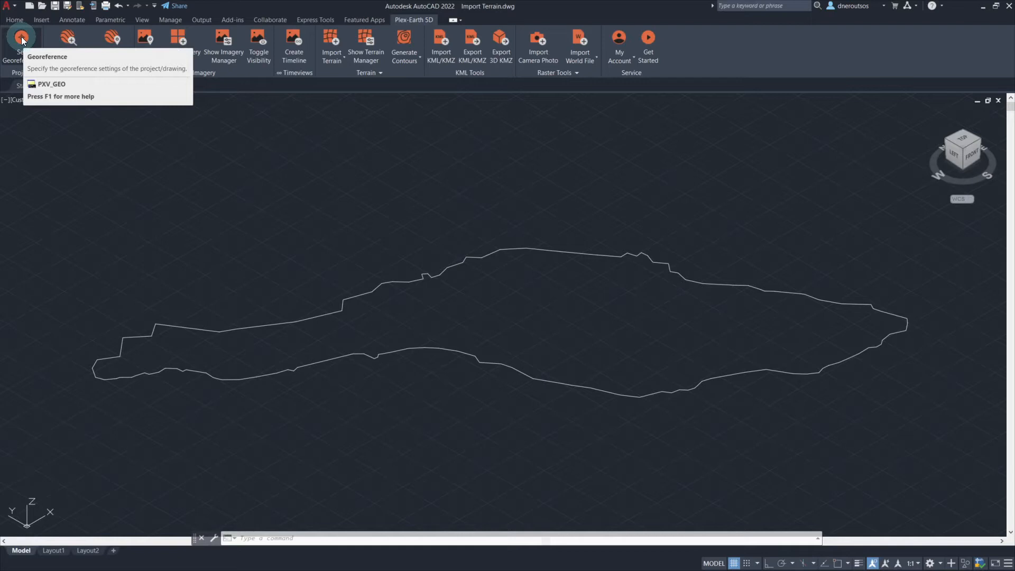
Step: Review georeference settings, then import terrain bounded by the outline polyline as Terrain 1
click(21, 37)
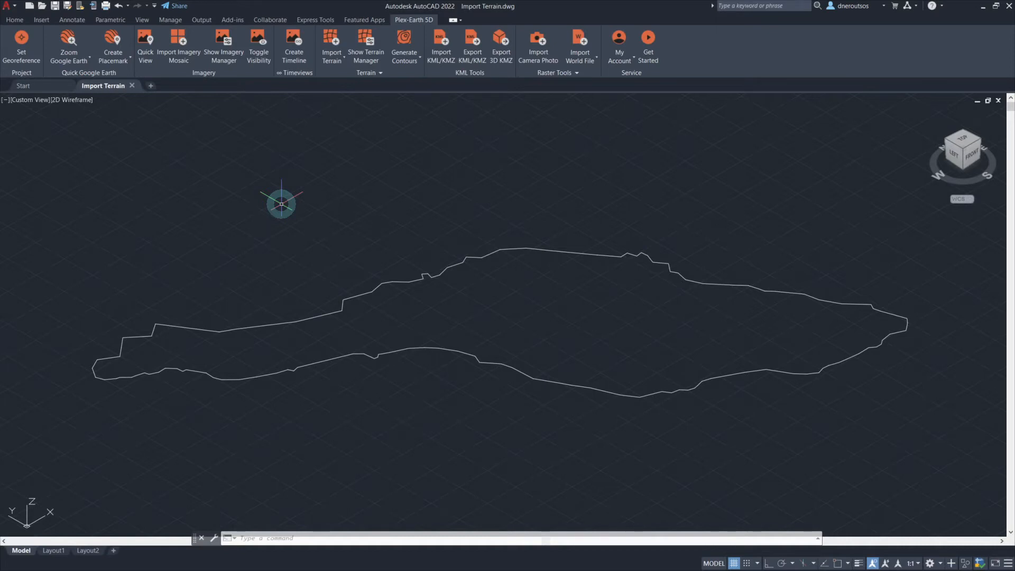
mouse_move(331, 40)
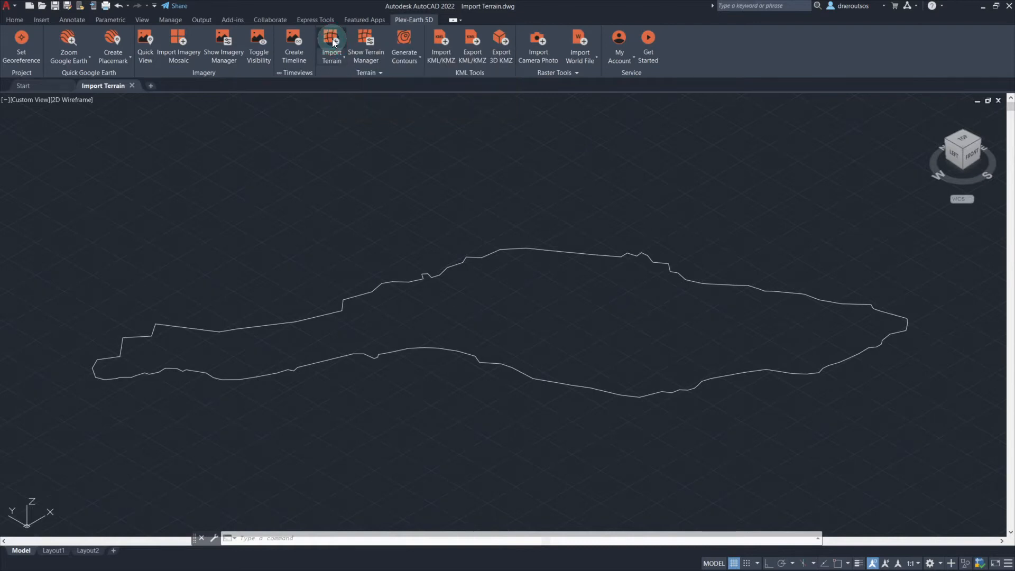
click(331, 45)
text(P)
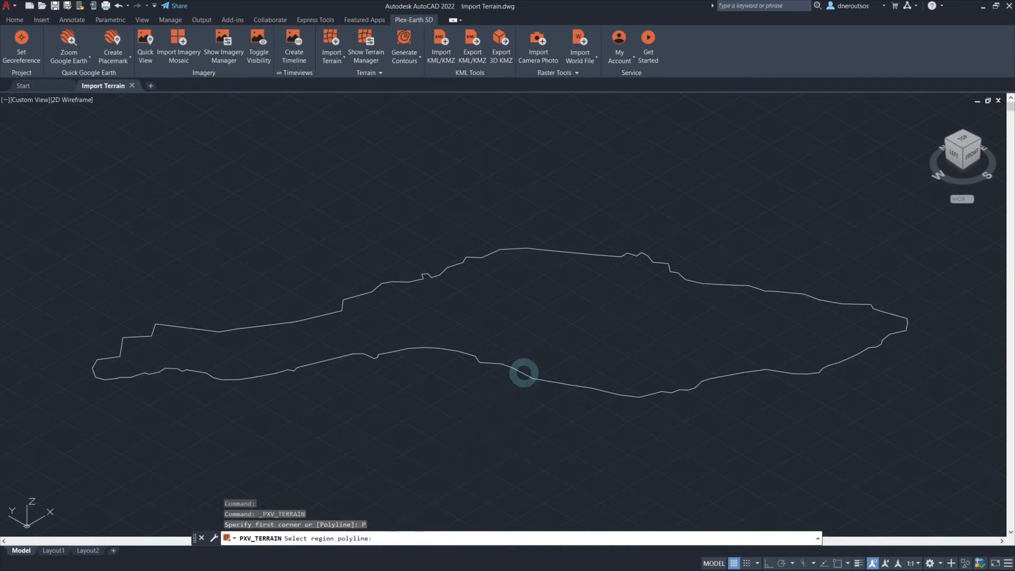
click(523, 375)
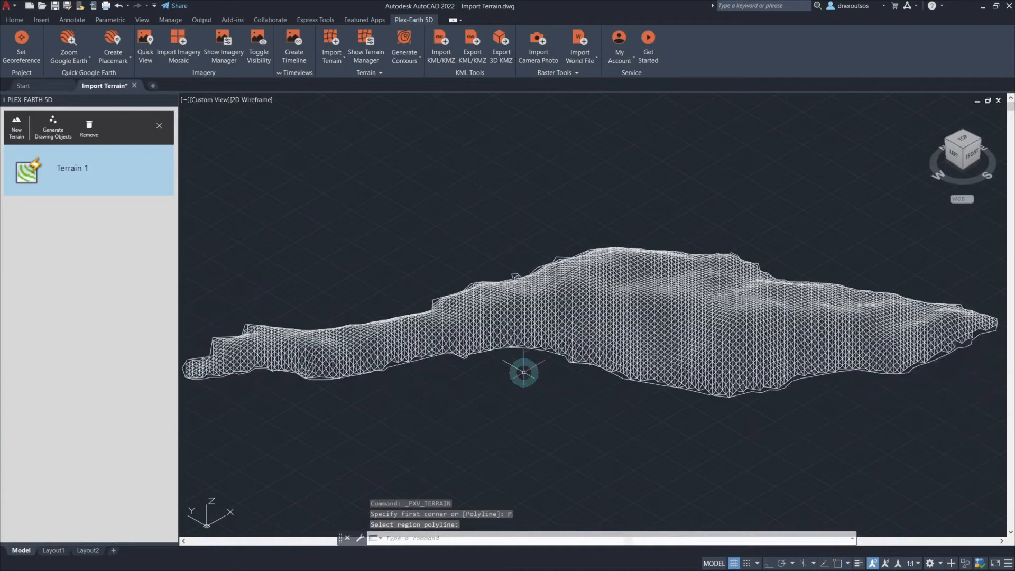
Step: Create contours on Terrain 1 using automatic interval calculation
click(404, 44)
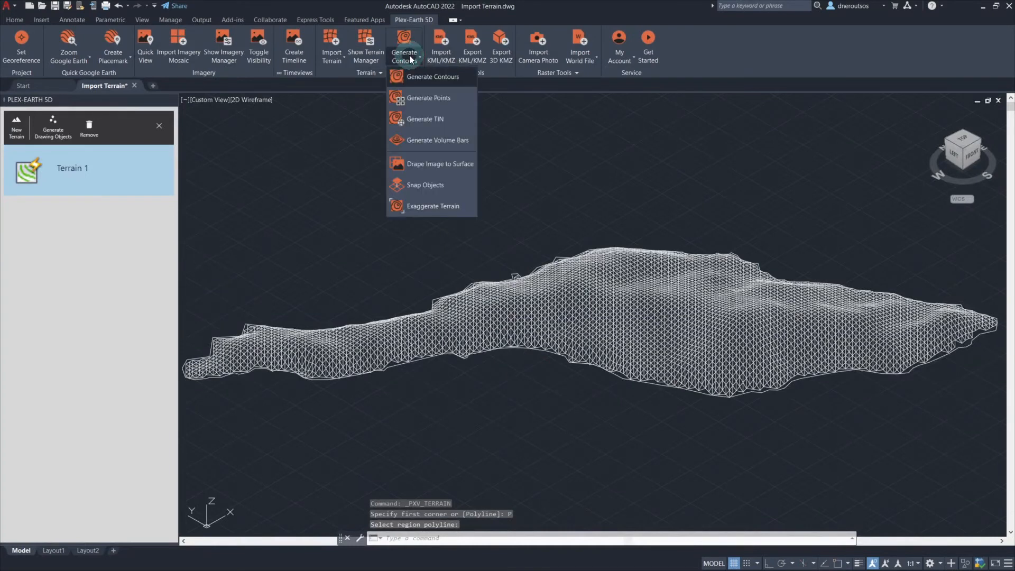
mouse_move(425, 185)
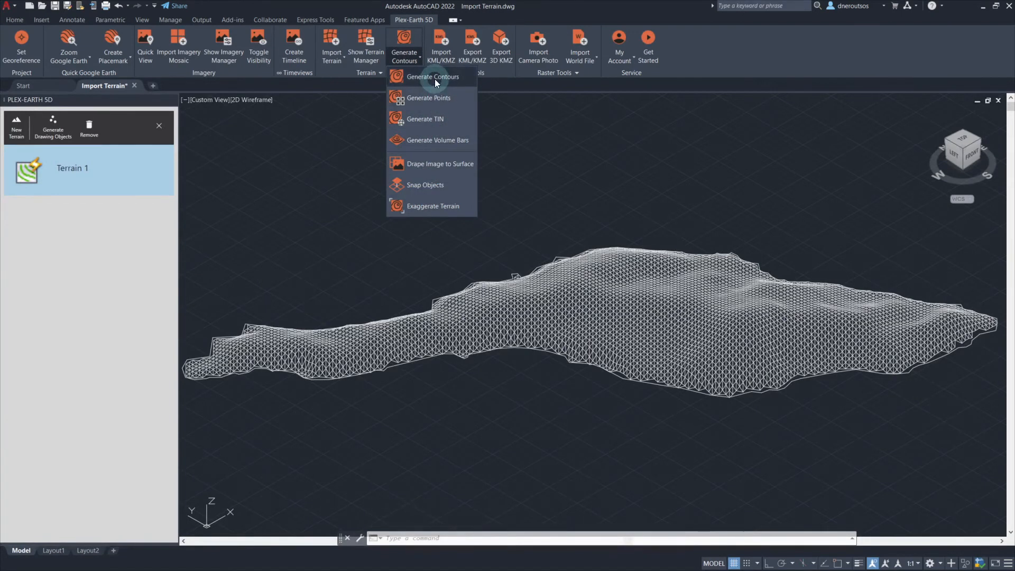
mouse_move(432, 76)
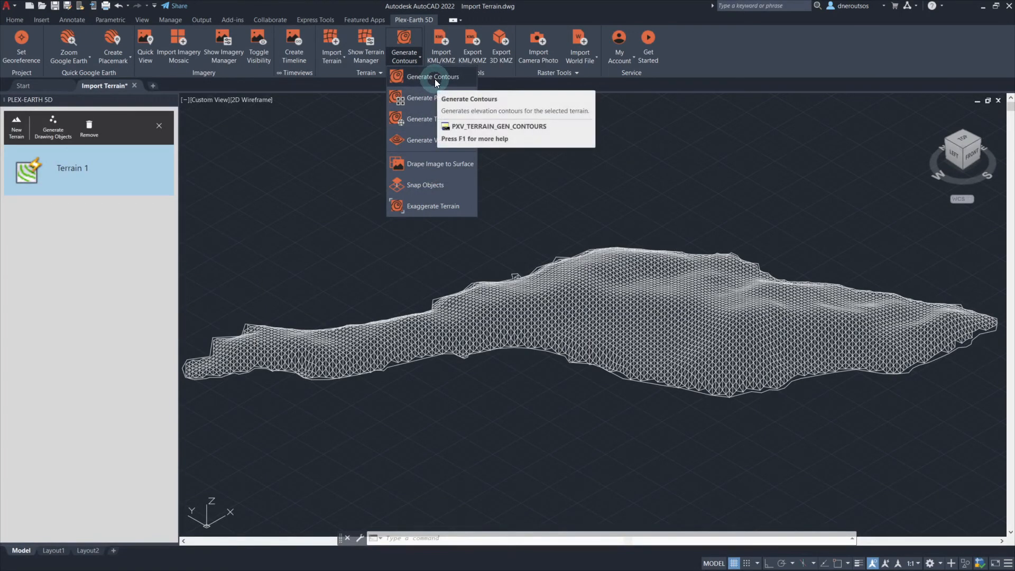
click(430, 77)
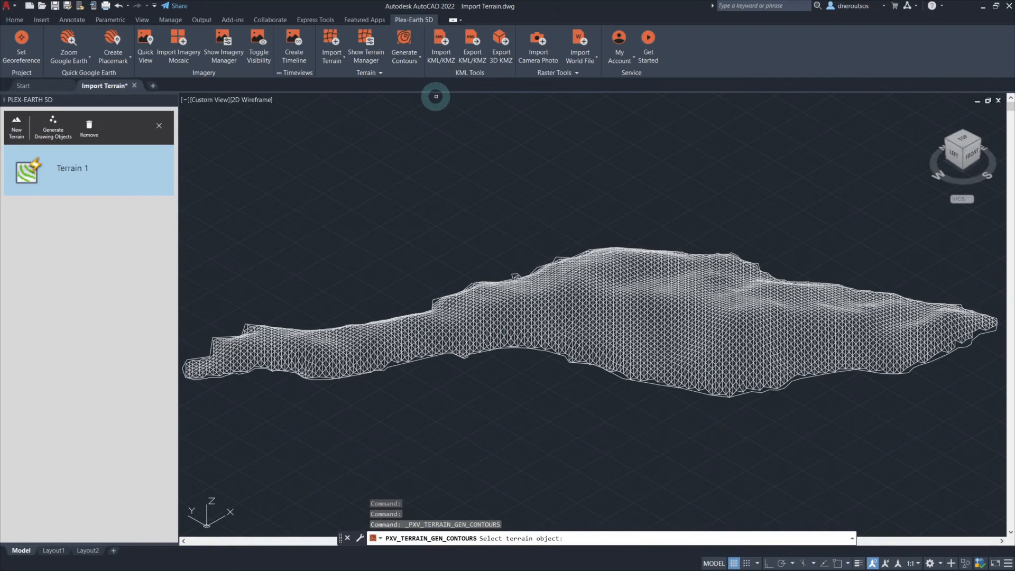
click(524, 294)
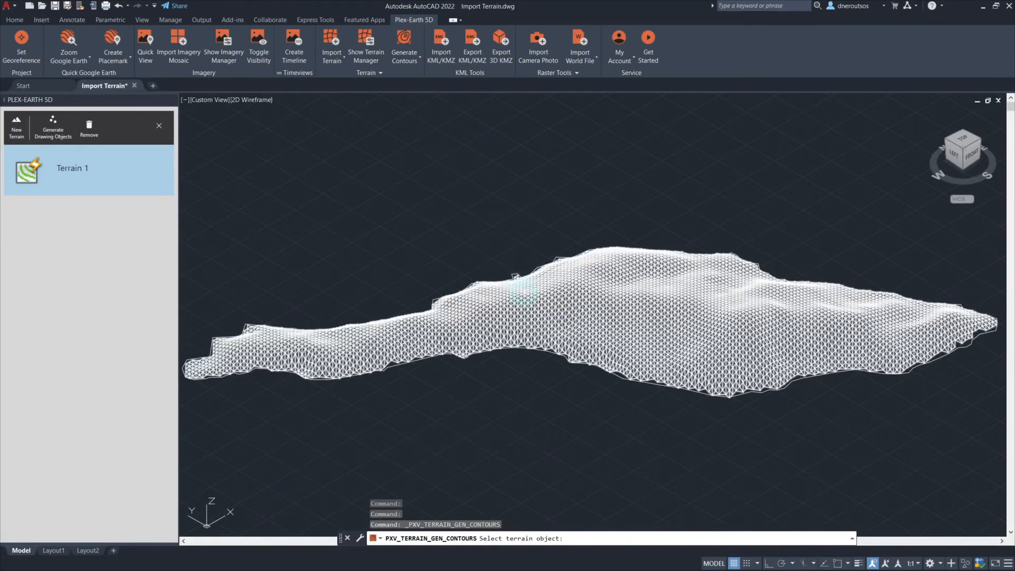
click(524, 295)
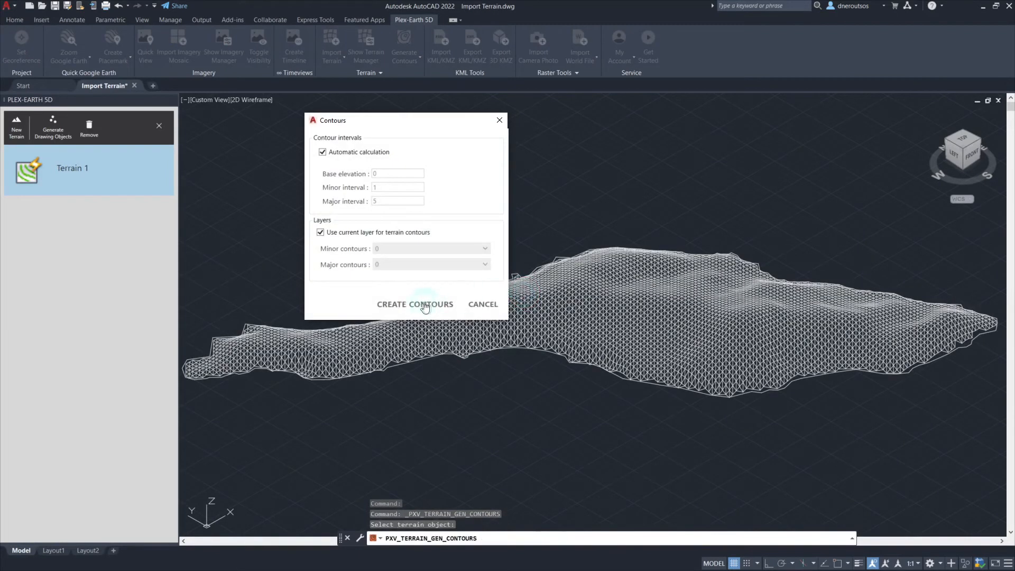
click(415, 304)
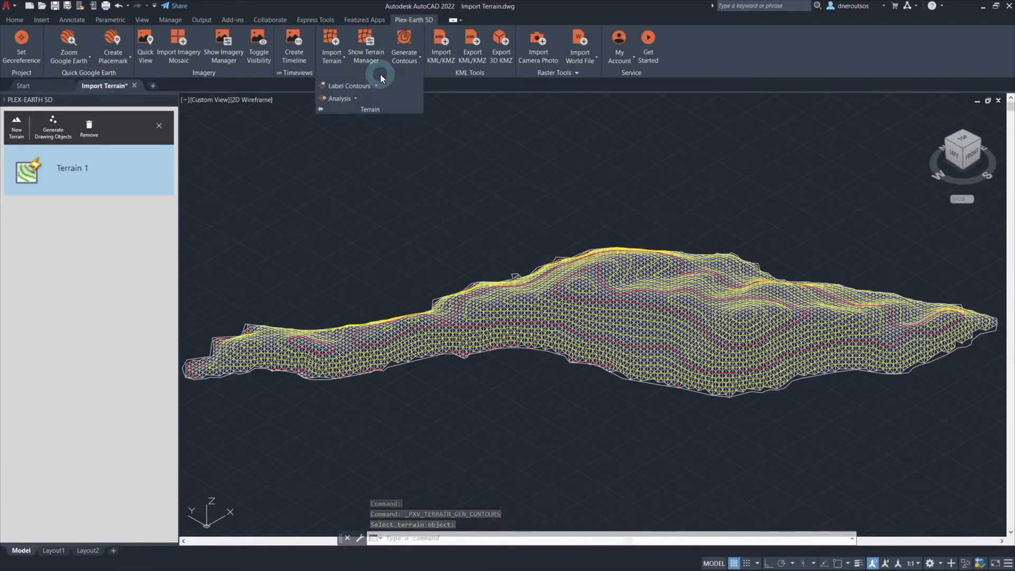
Step: Launch the Terrain Analysis command (PXV_TERRAIN_ANALYSIS) from the Terrain panel
click(339, 98)
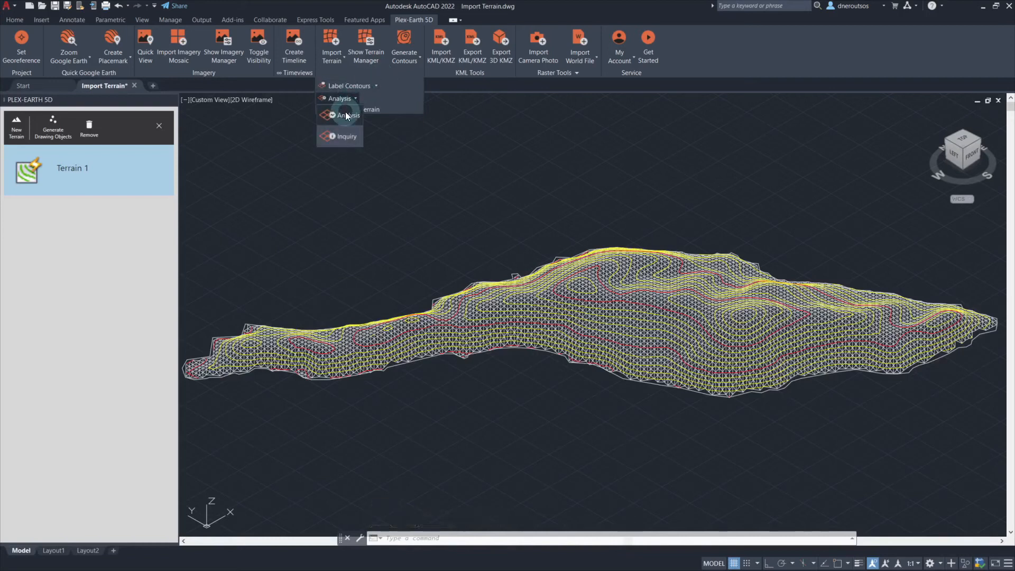
mouse_move(348, 115)
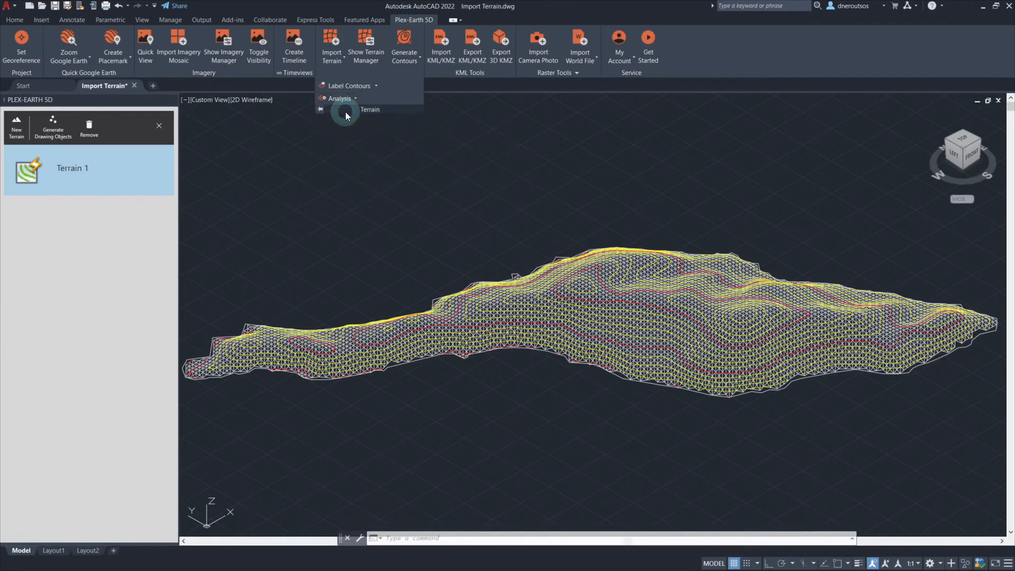
click(370, 109)
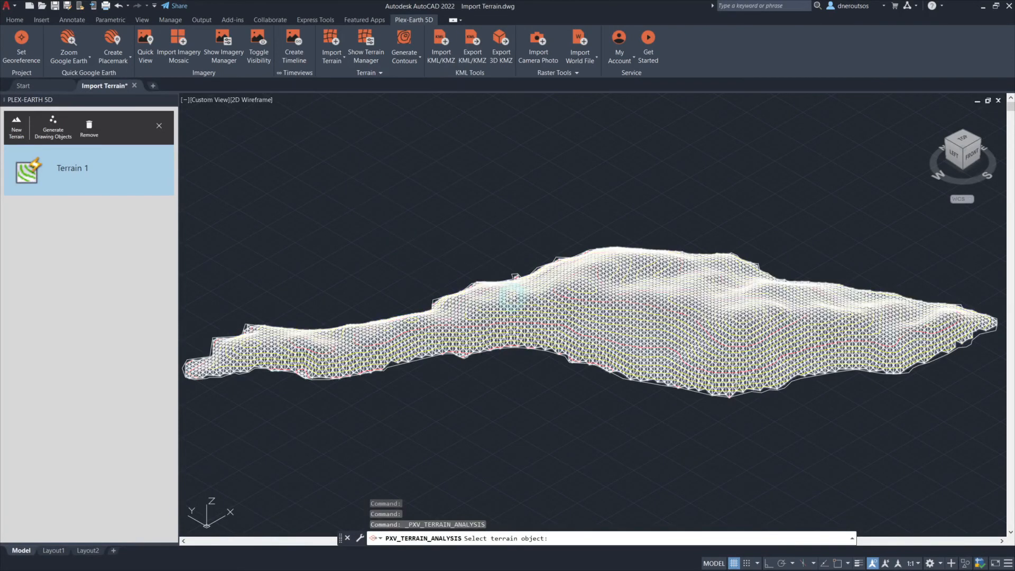